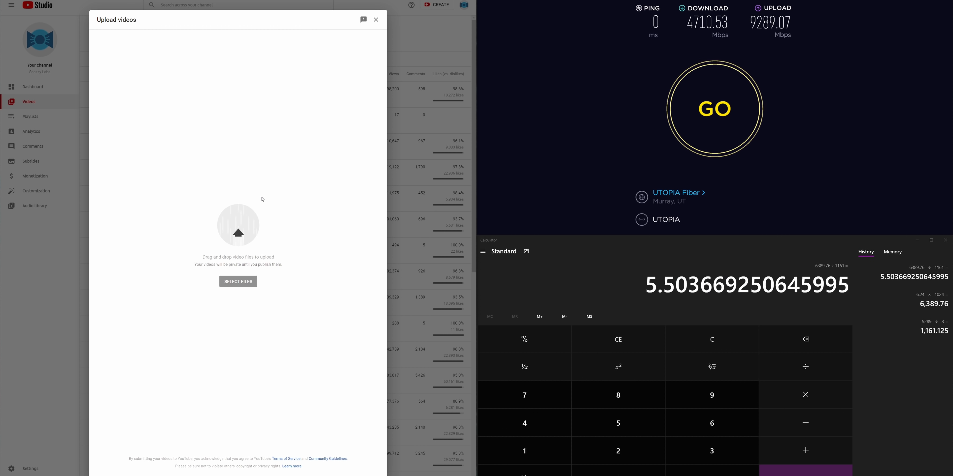
- Start uploading the Must Have Mac Apps.mov file in the Upload videos dialog
click(238, 282)
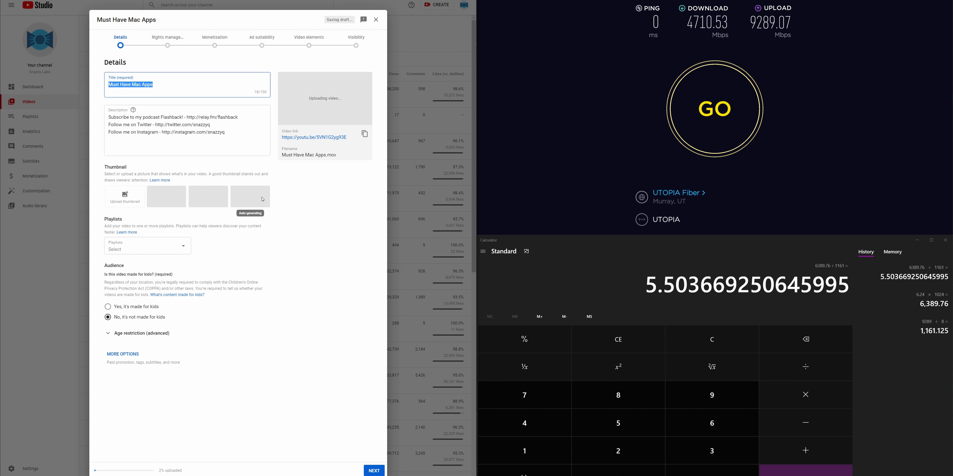